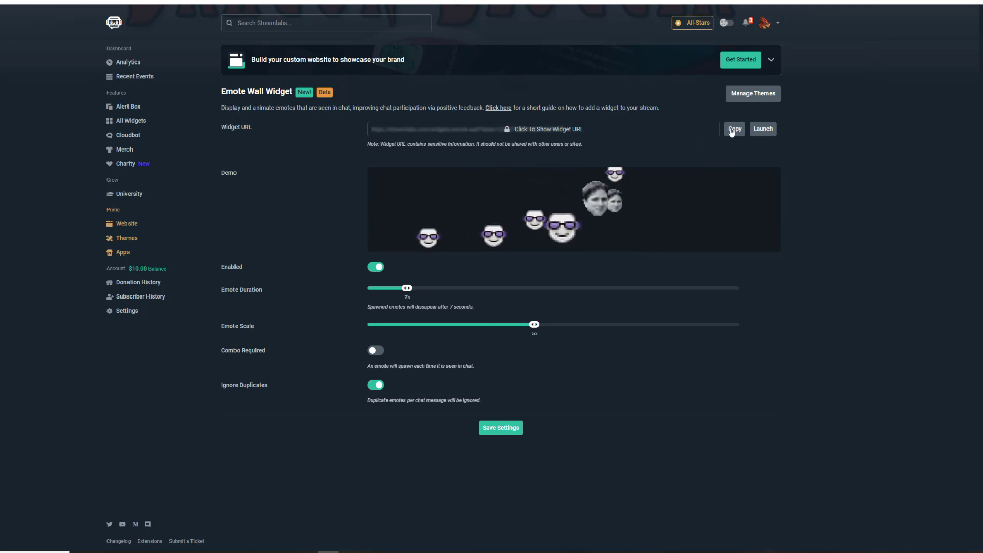
Copy the Emote Wall widget URL from the widget page.
{"action": "left_click", "coordinate": [734, 128]}
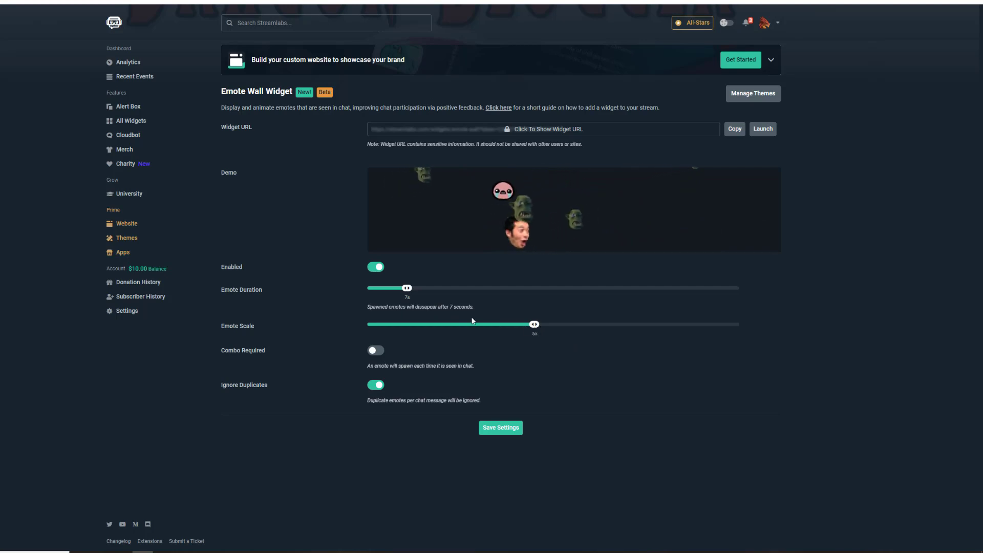
{"action": "mouse_move", "coordinate": [525, 335]}
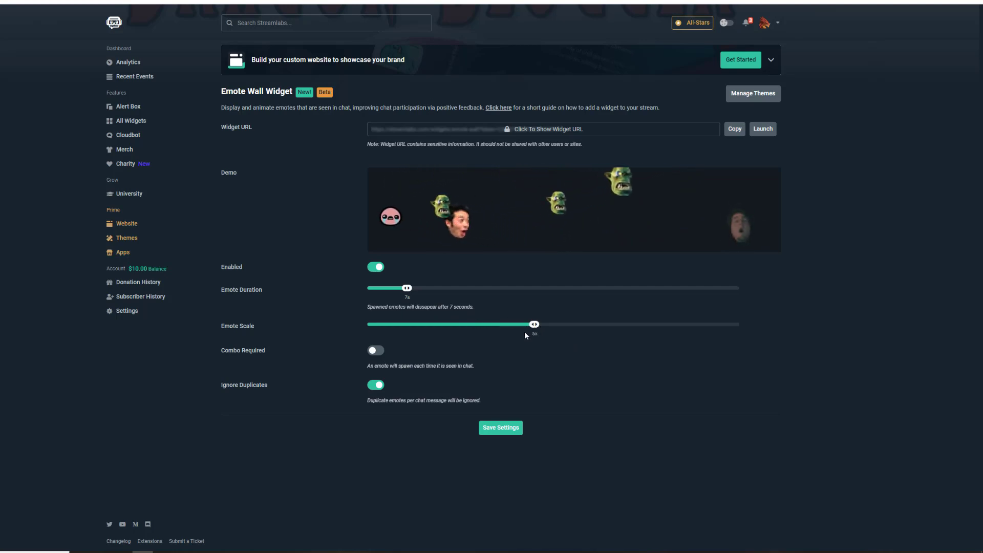
{"action": "mouse_move", "coordinate": [550, 288]}
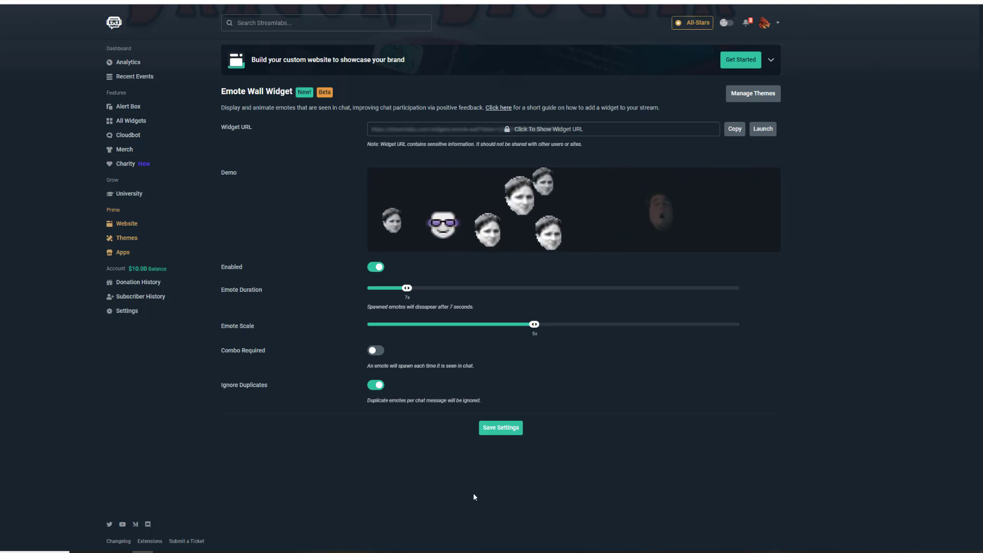
Save the Emote Wall settings and return to the Streamlabs Desktop sources list.
{"action": "left_click", "coordinate": [501, 428]}
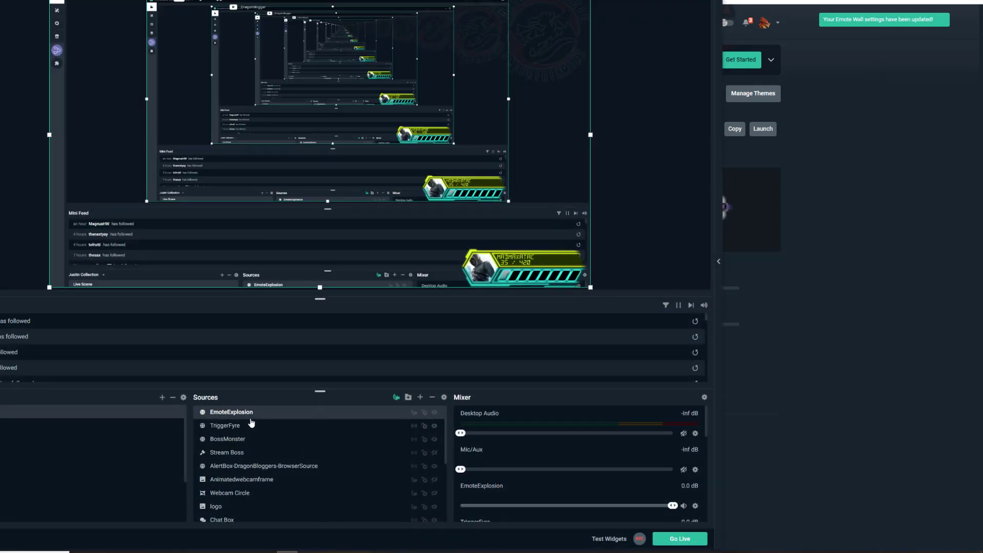
{"action": "mouse_move", "coordinate": [420, 398]}
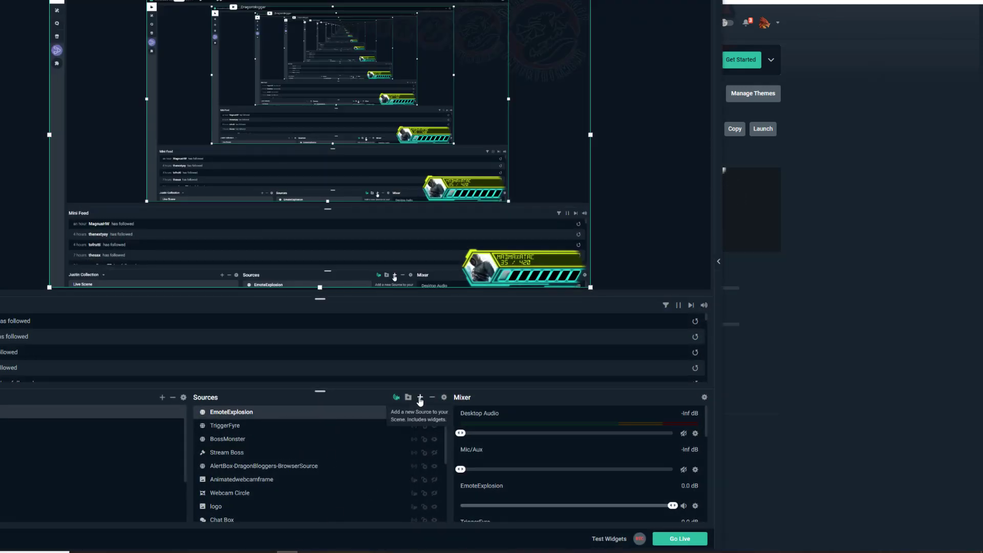
{"action": "left_click", "coordinate": [420, 397]}
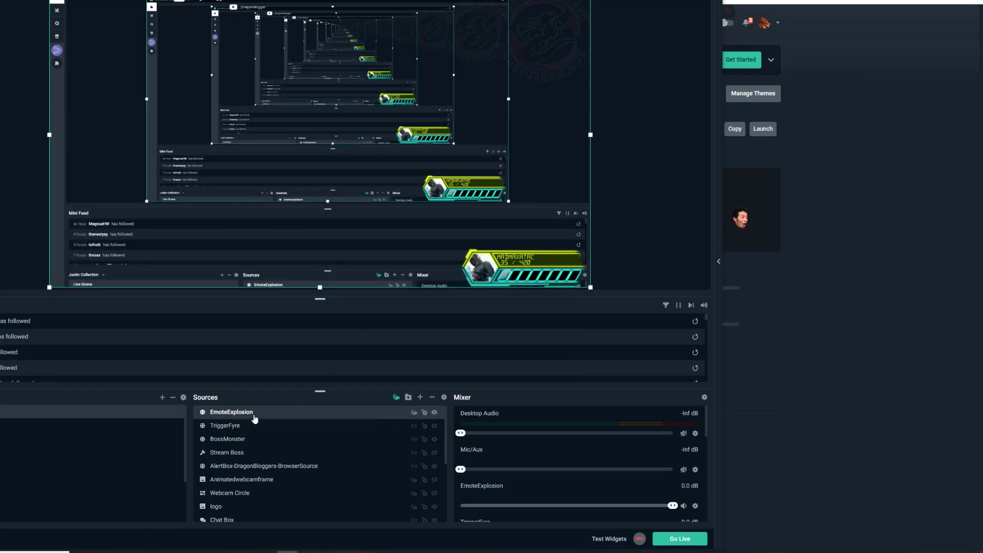
Set EmoteExplosion to refresh when its scene becomes active.
{"action": "double_click", "coordinate": [231, 412]}
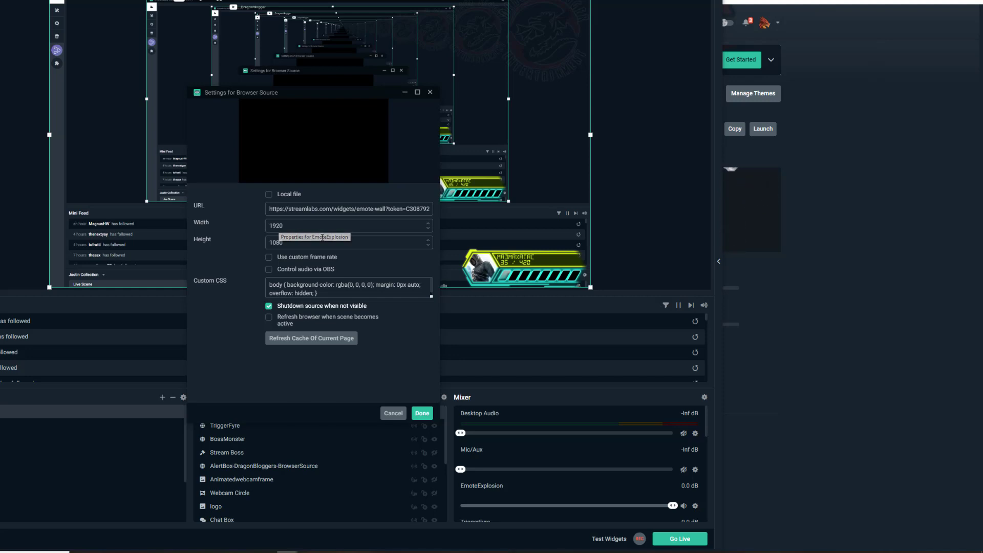
{"action": "mouse_move", "coordinate": [292, 324]}
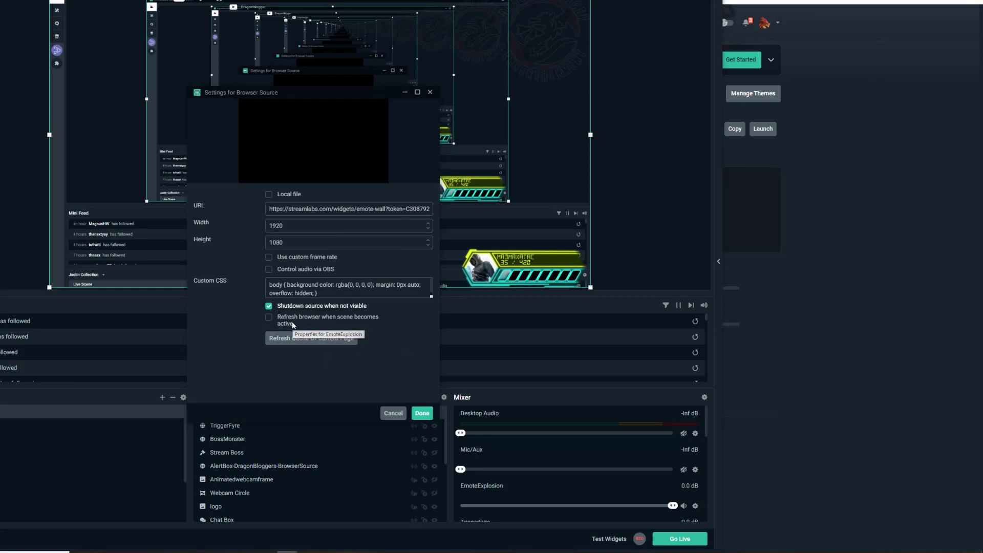
{"action": "left_click", "coordinate": [269, 316]}
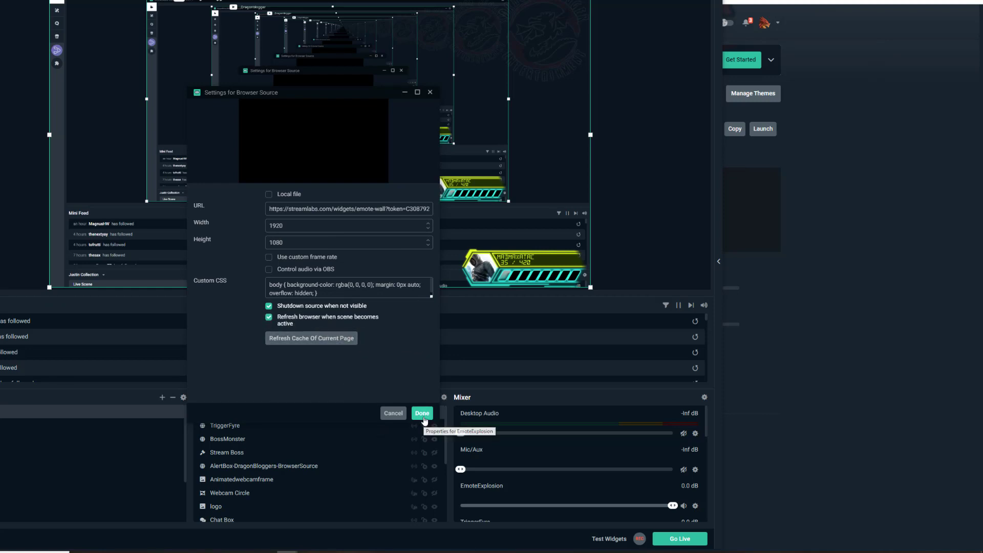
{"action": "left_click", "coordinate": [421, 414]}
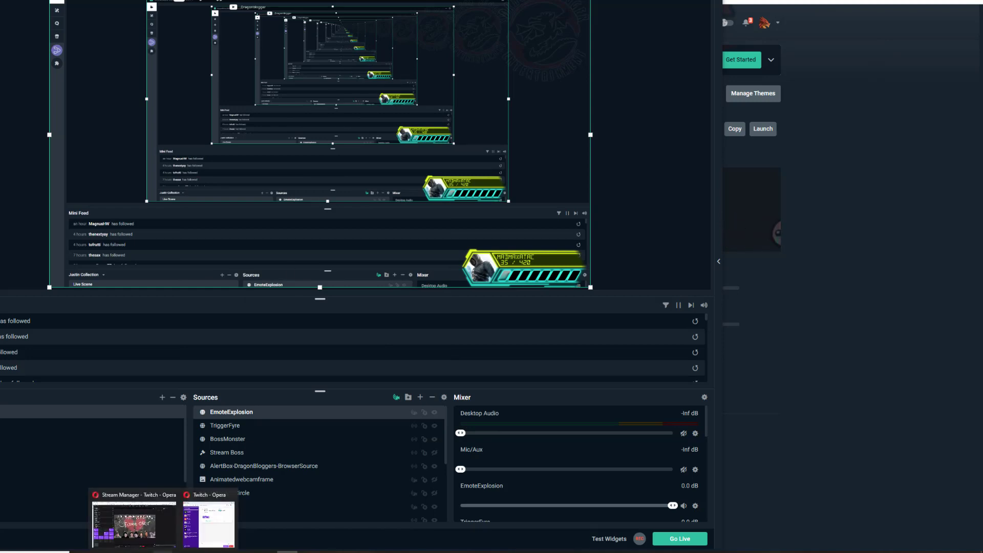
{"action": "mouse_move", "coordinate": [209, 524]}
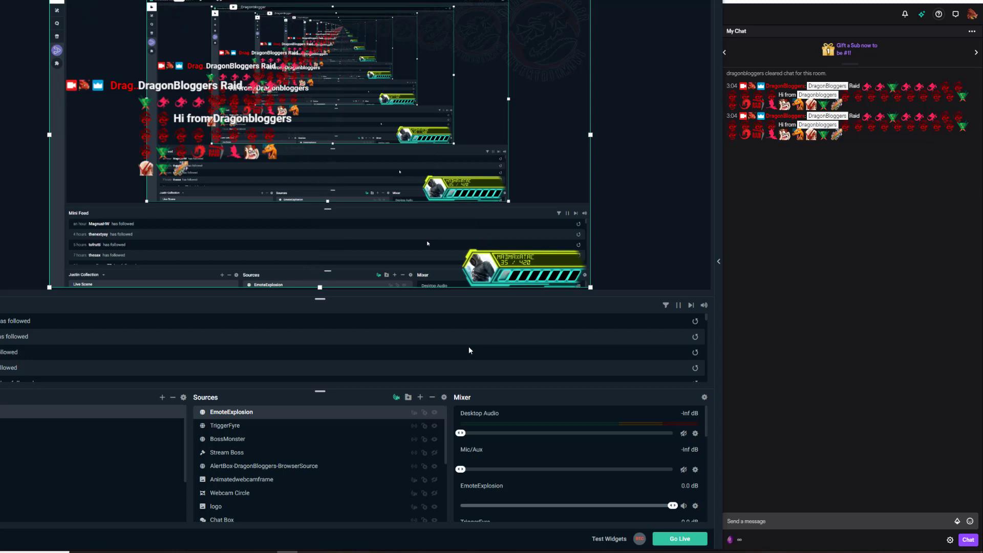
{"action": "mouse_move", "coordinate": [511, 324]}
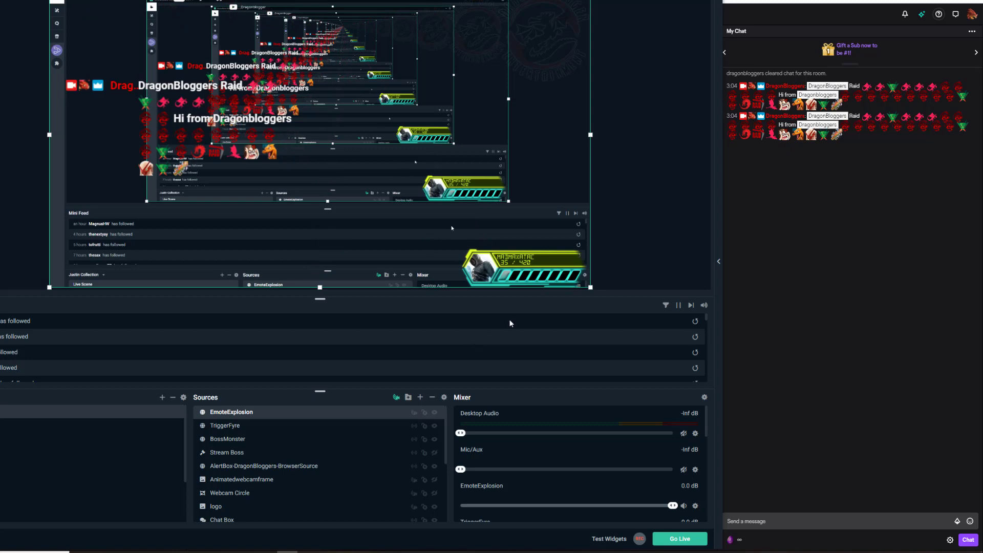
{"action": "mouse_move", "coordinate": [486, 312]}
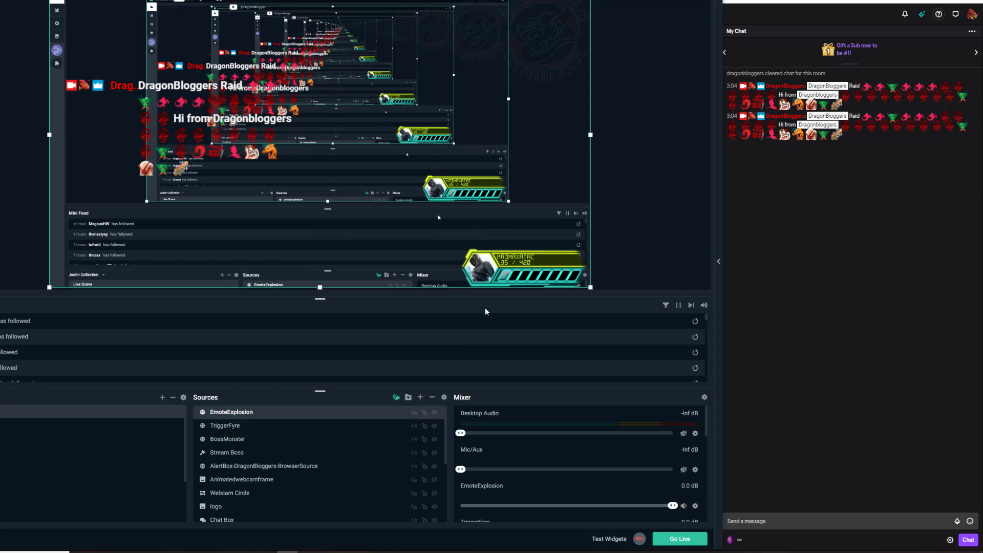